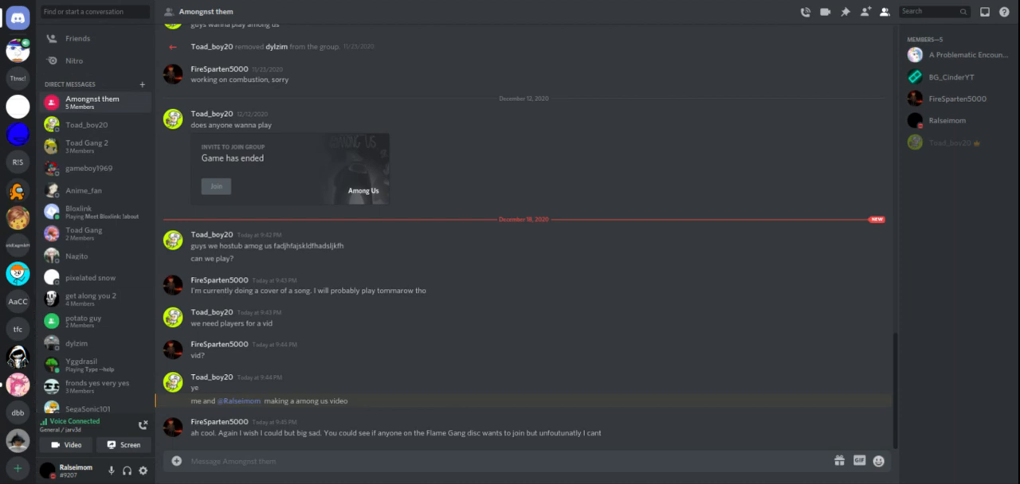
mouse_move(17, 223)
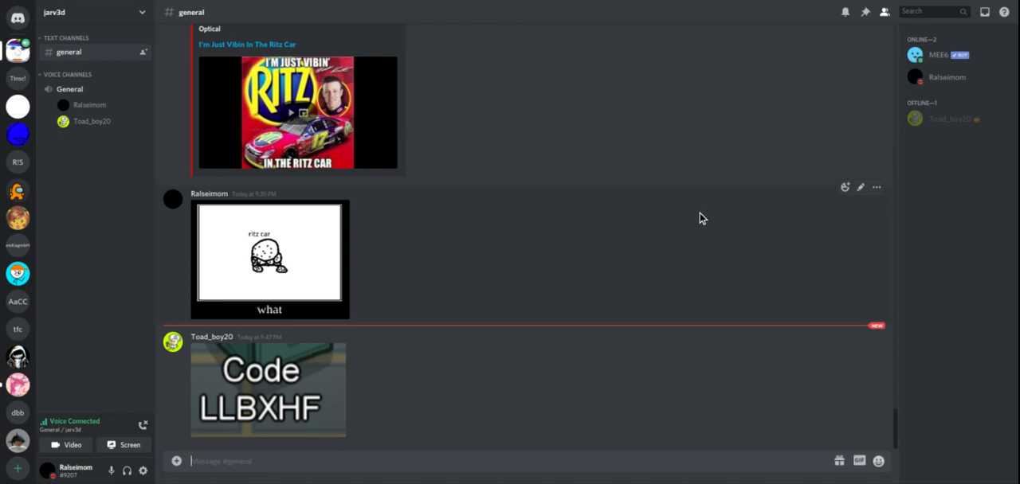
click(932, 12)
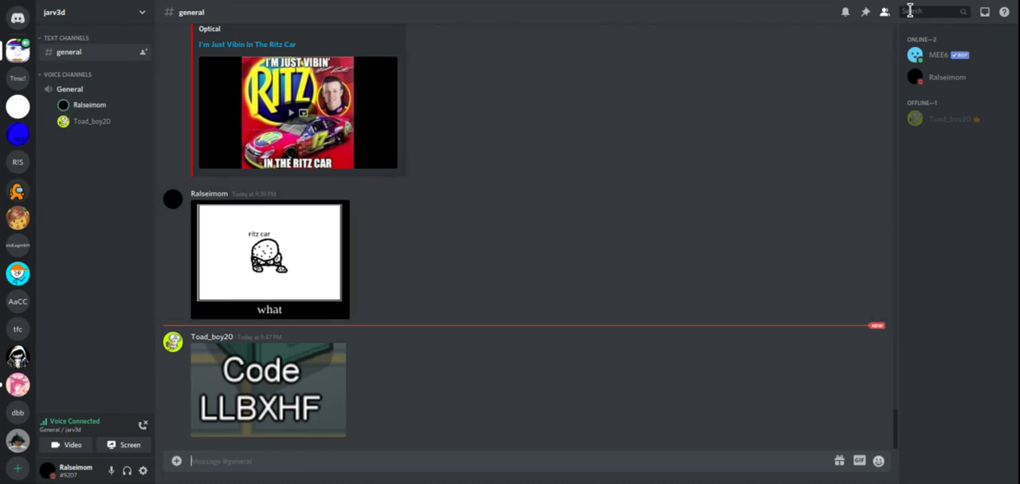